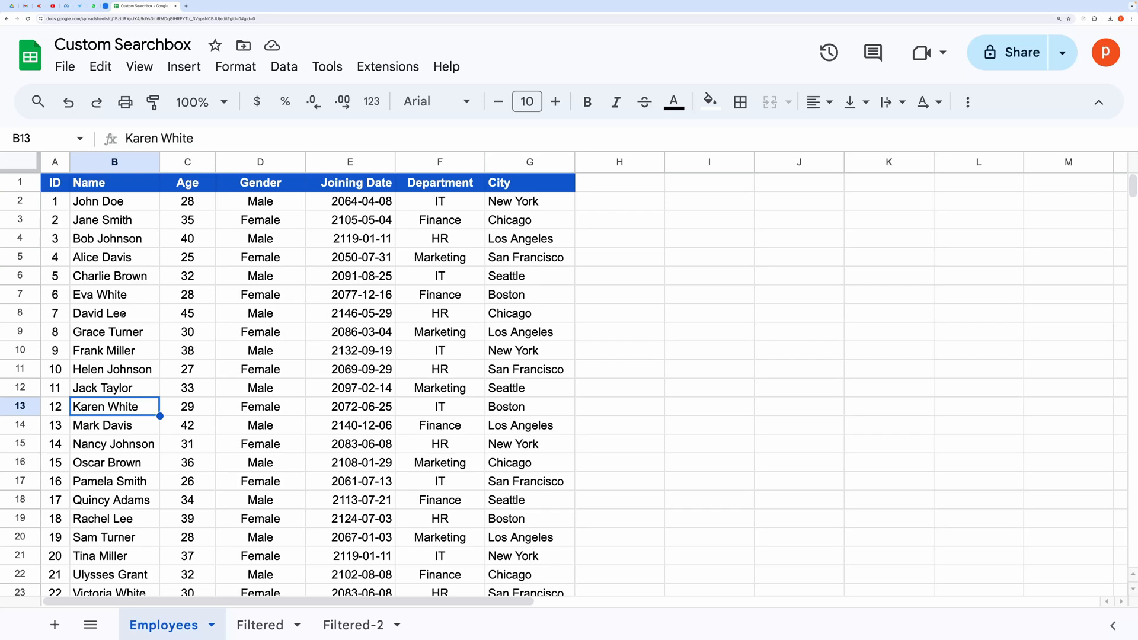
- Demo searches: Tina on the Filtered sheet, then IT limited to a chosen column on Filtered-2
scroll(down, 3)
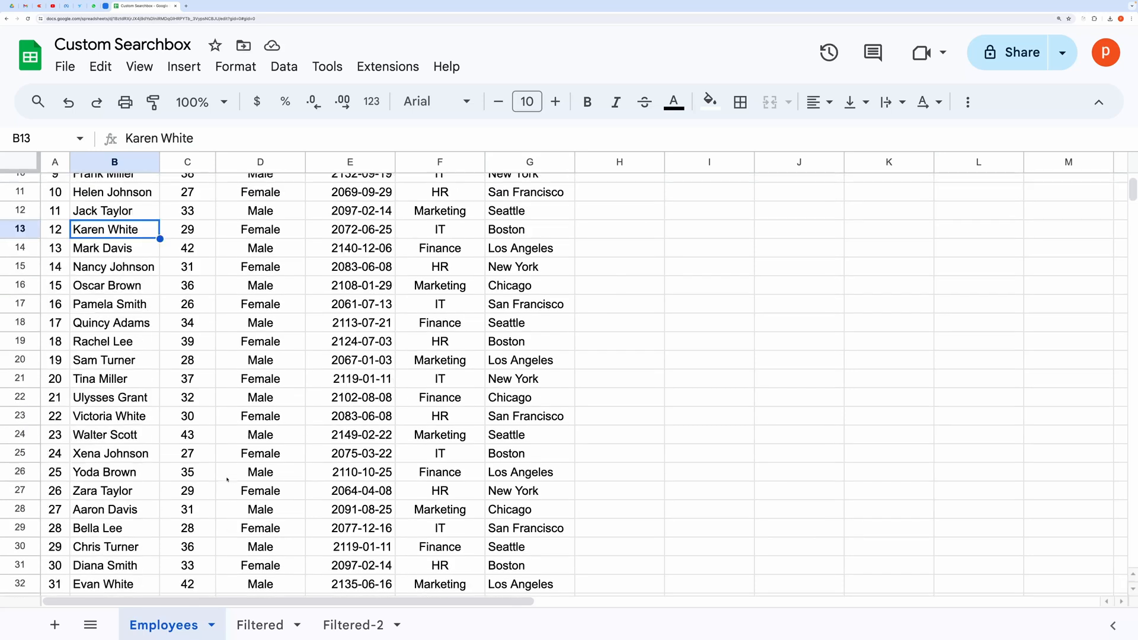
click(260, 624)
text(Davis)
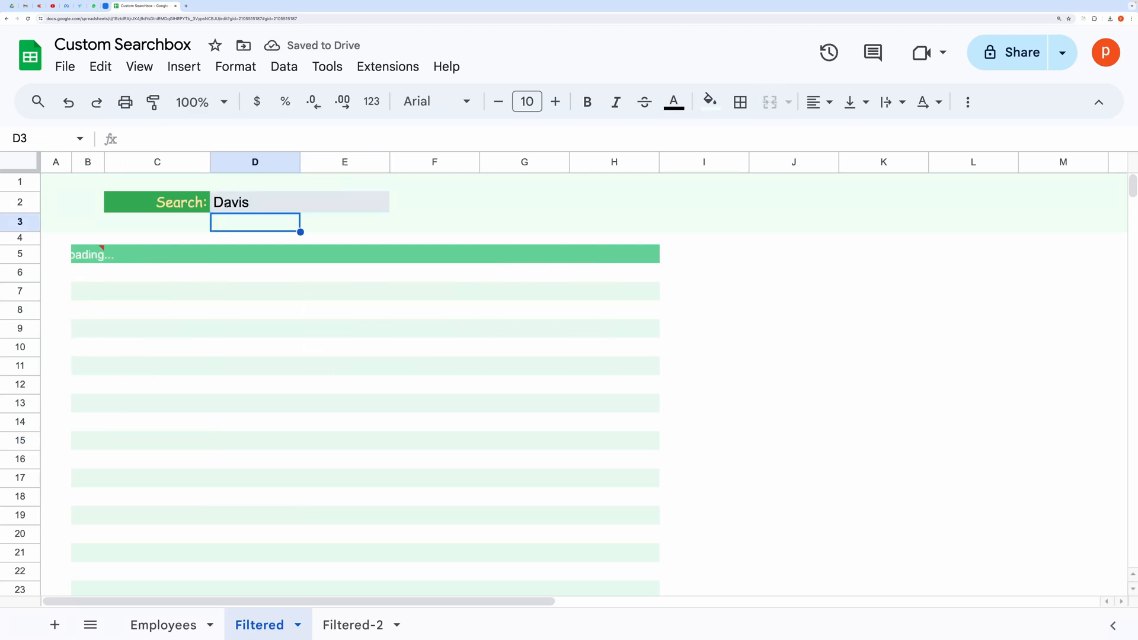
text(Tina)
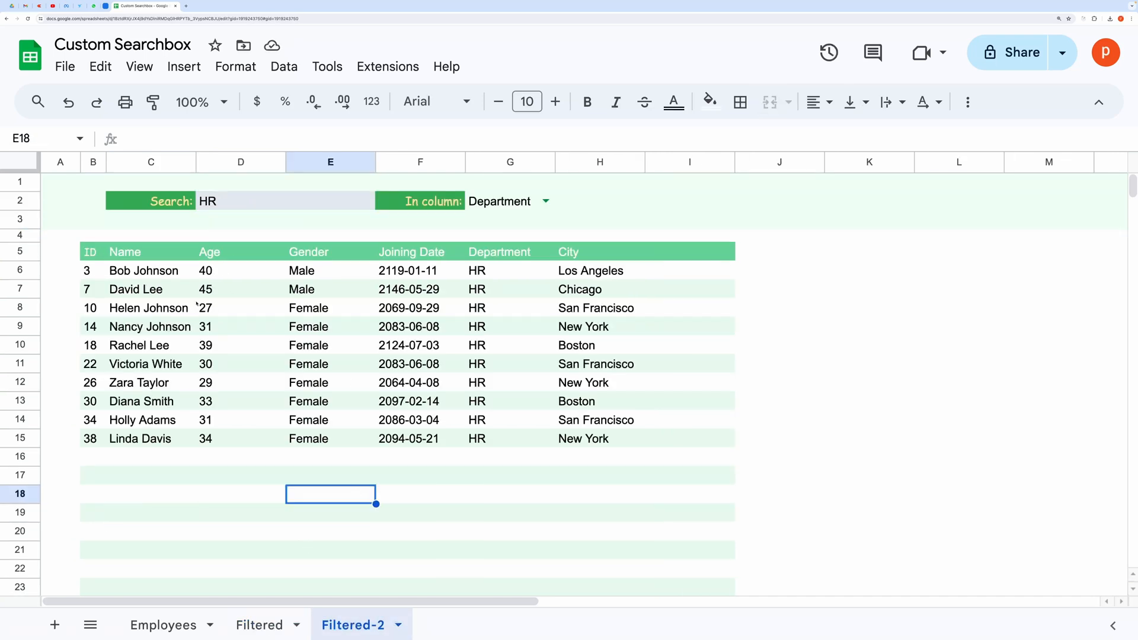
click(144, 363)
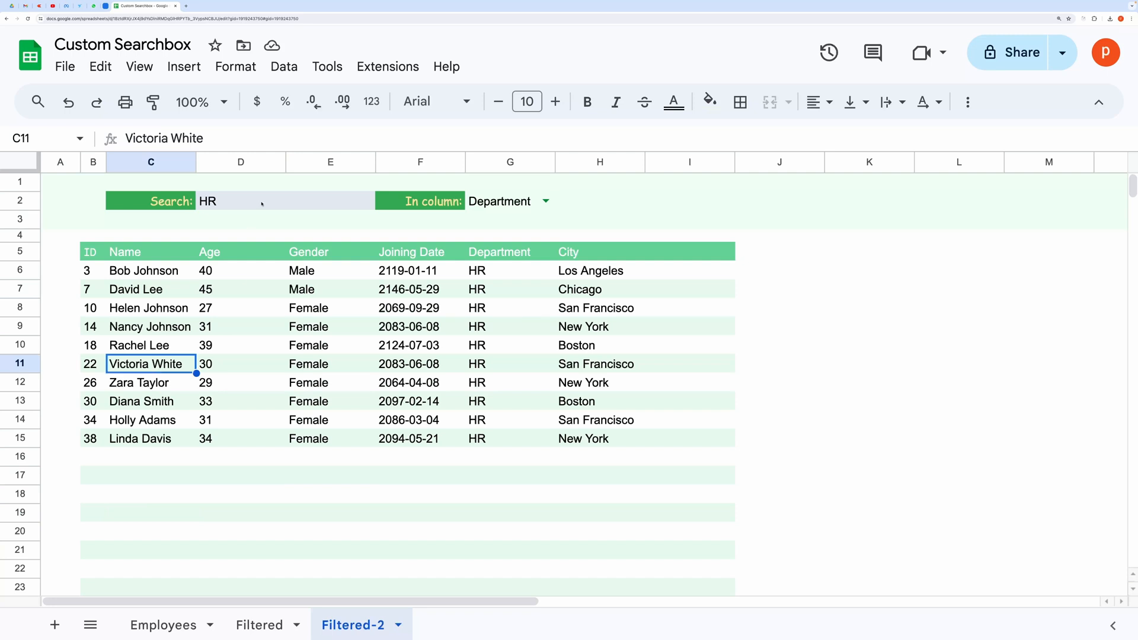
text(IT)
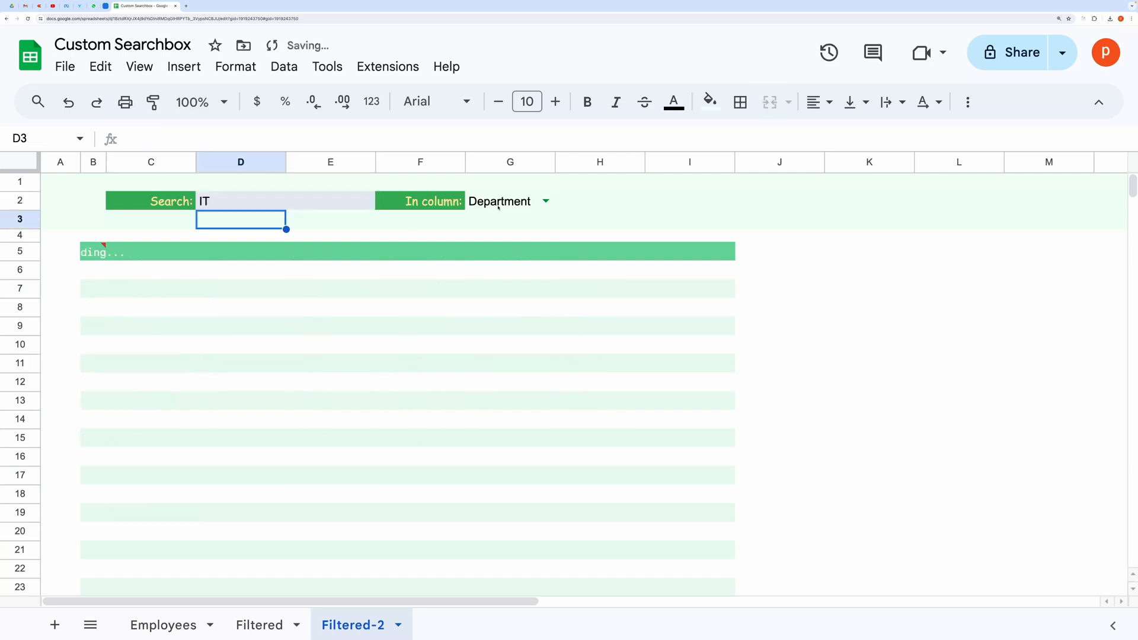
click(509, 202)
text(female)
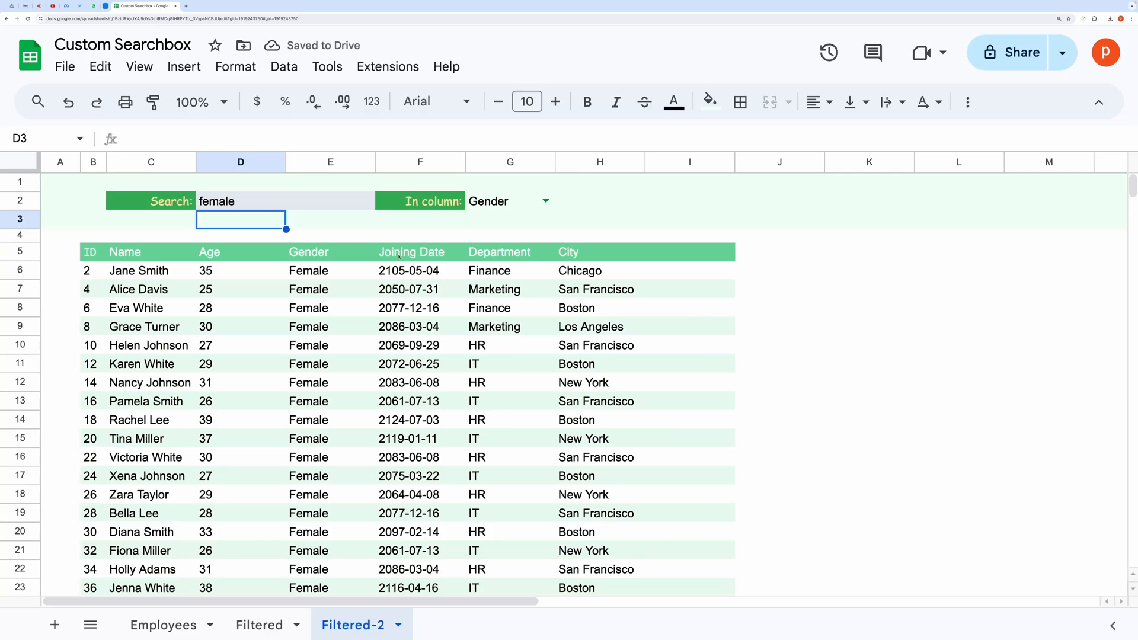
- Back on Filtered, select the results area from B5 and delete the FILTERED formula
click(258, 625)
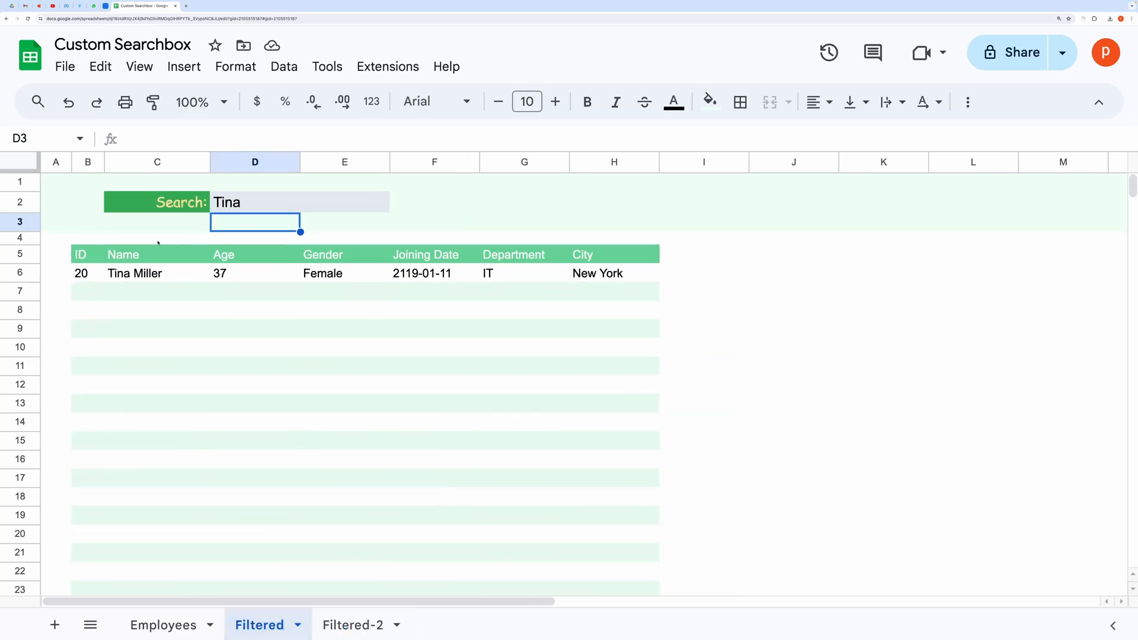
click(82, 254)
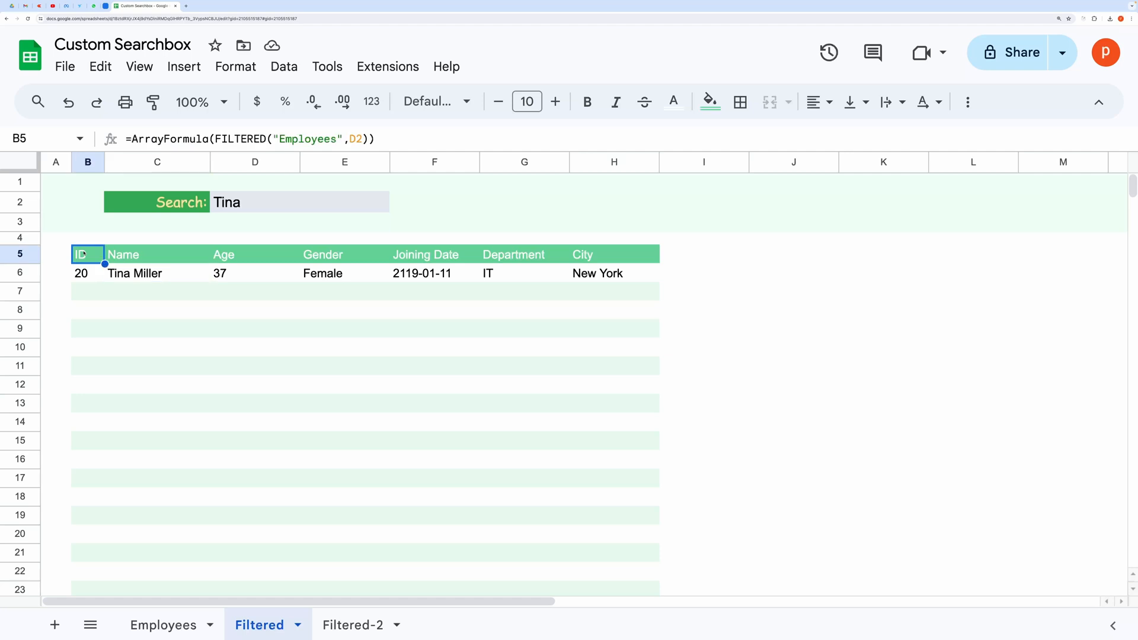
drag(82, 253, 296, 384)
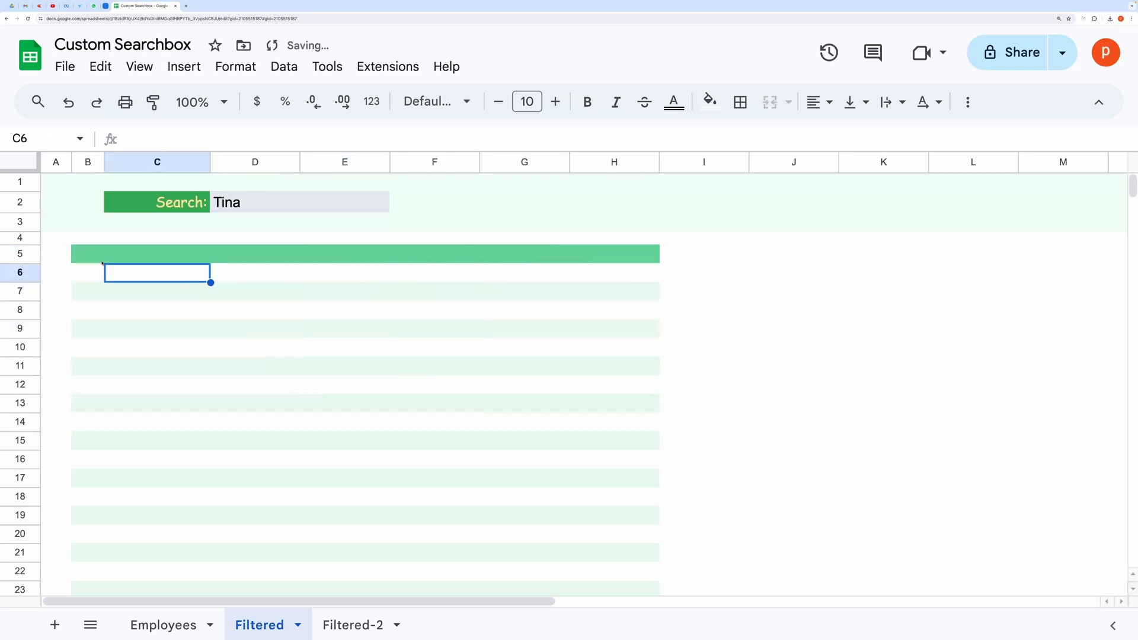
- Review the Employees source data, then start =FILTERED in cell B5 of Filtered
click(163, 624)
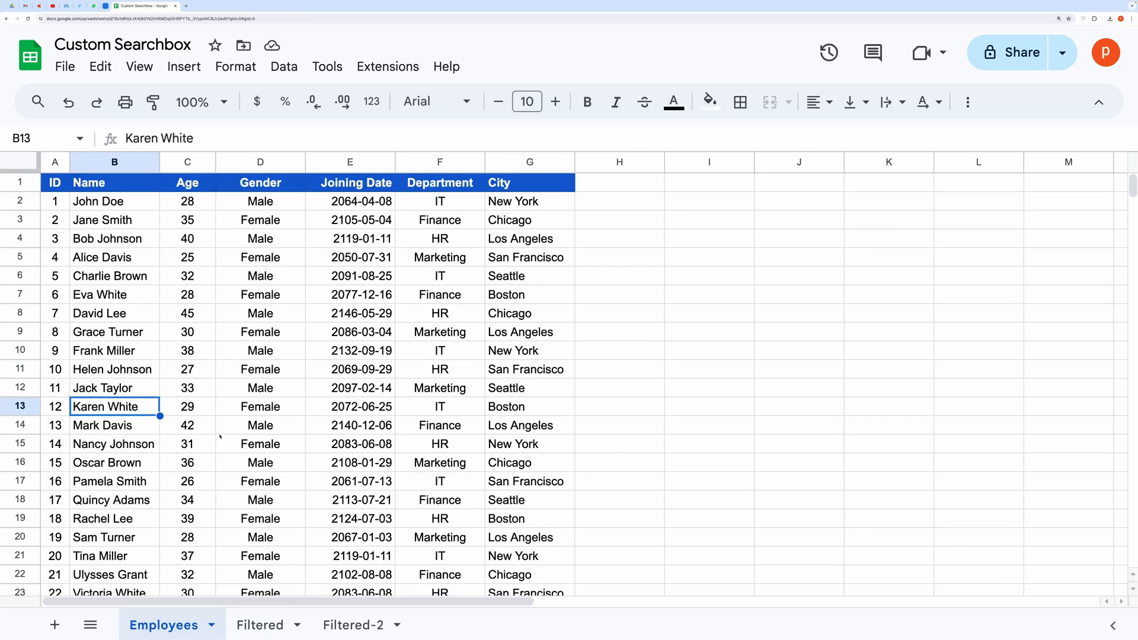
click(258, 625)
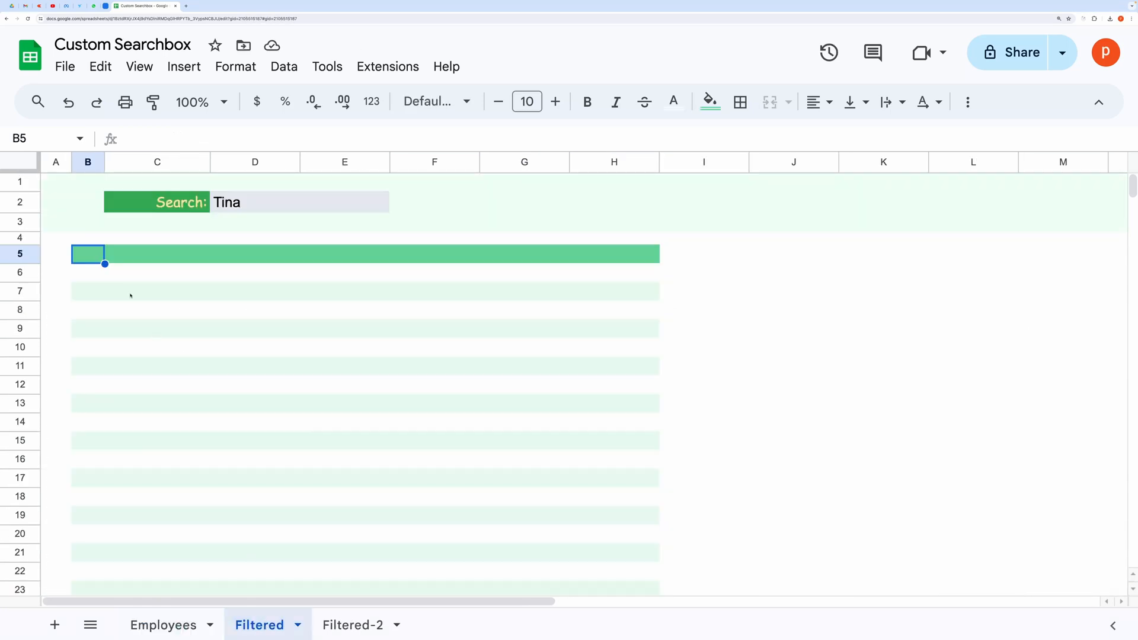
mouse_move(89, 252)
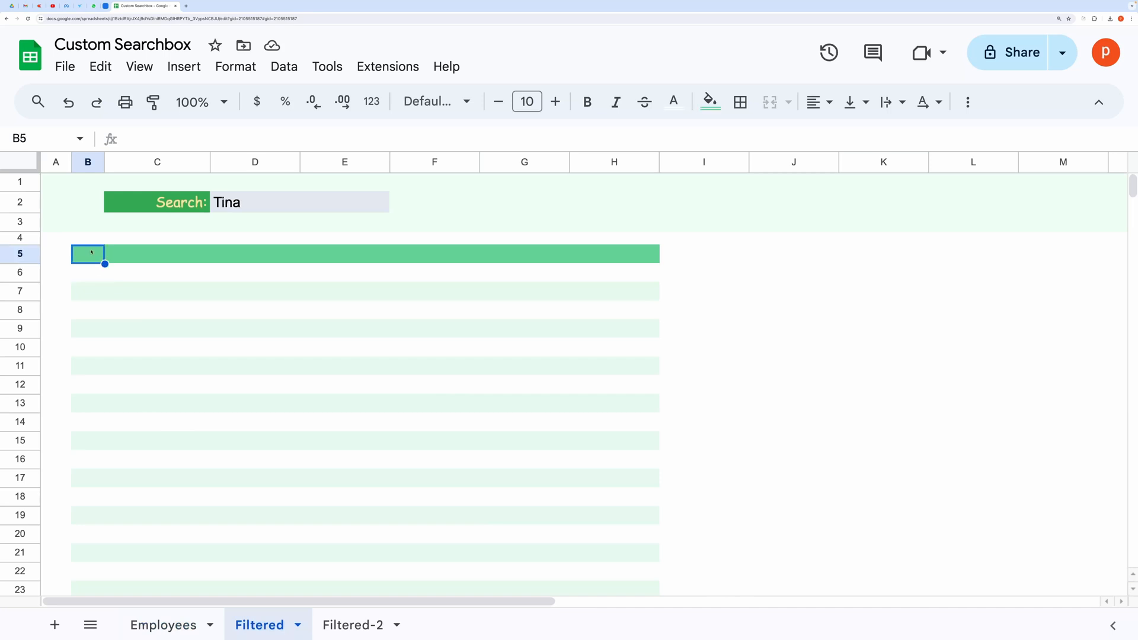
text(=)
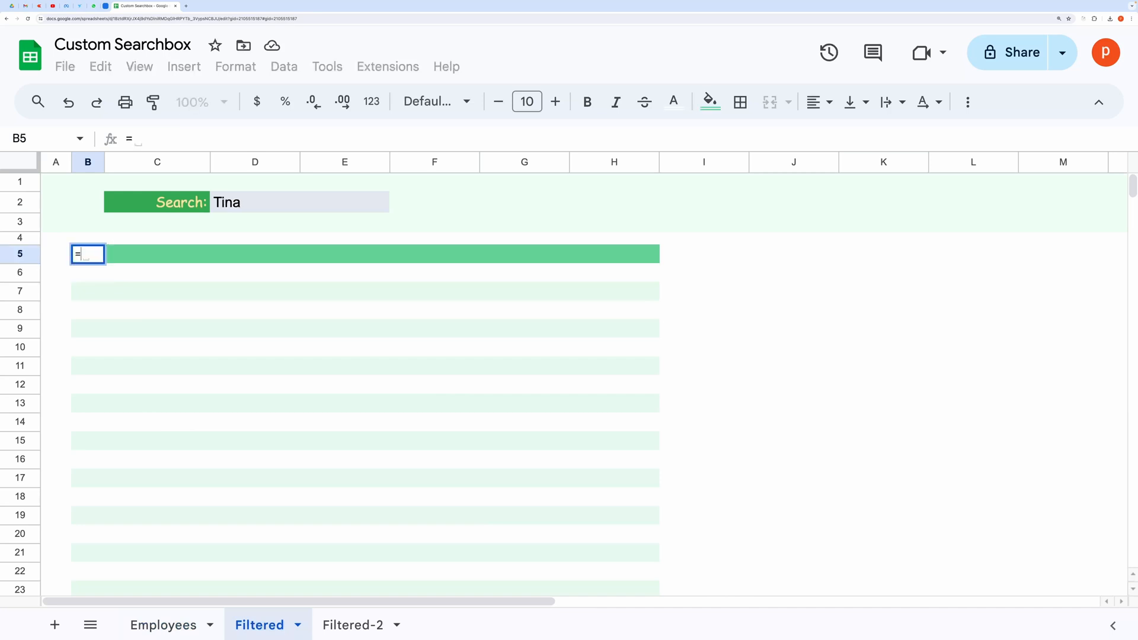
text(FIL)
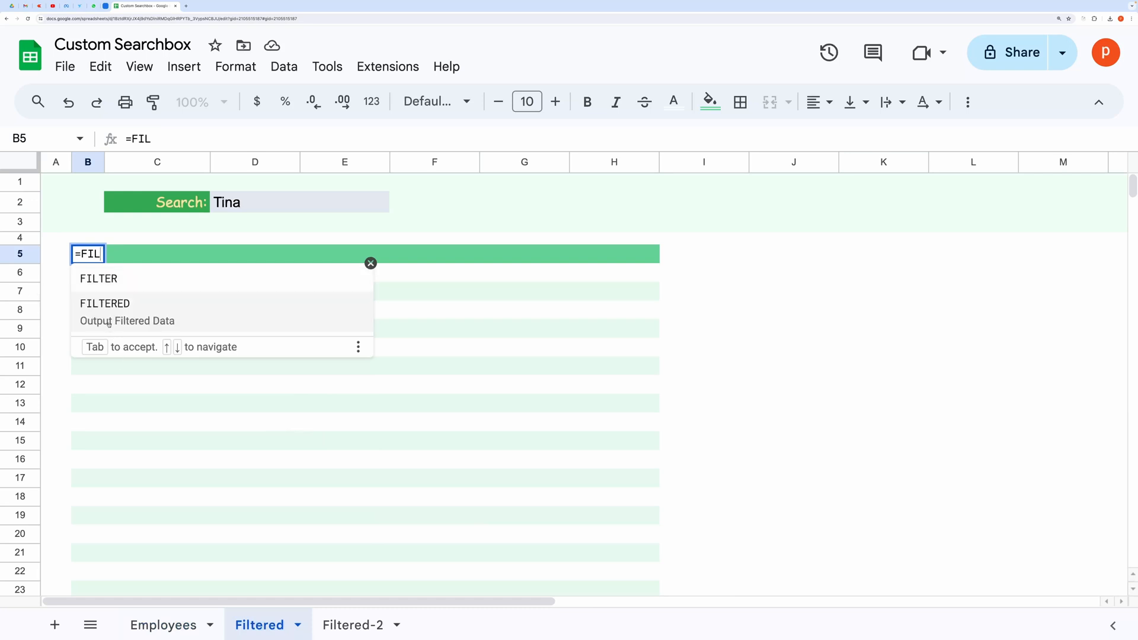
key(Tab)
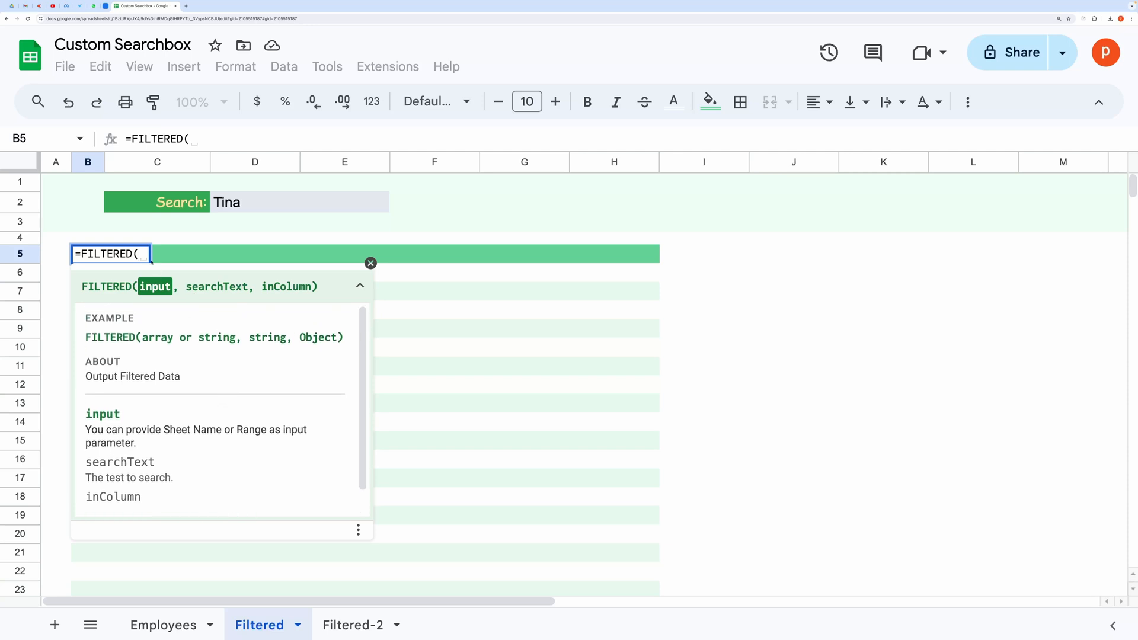
- Complete the formula as FILTERED("Employees", D2) using the search cell as search text
text(")
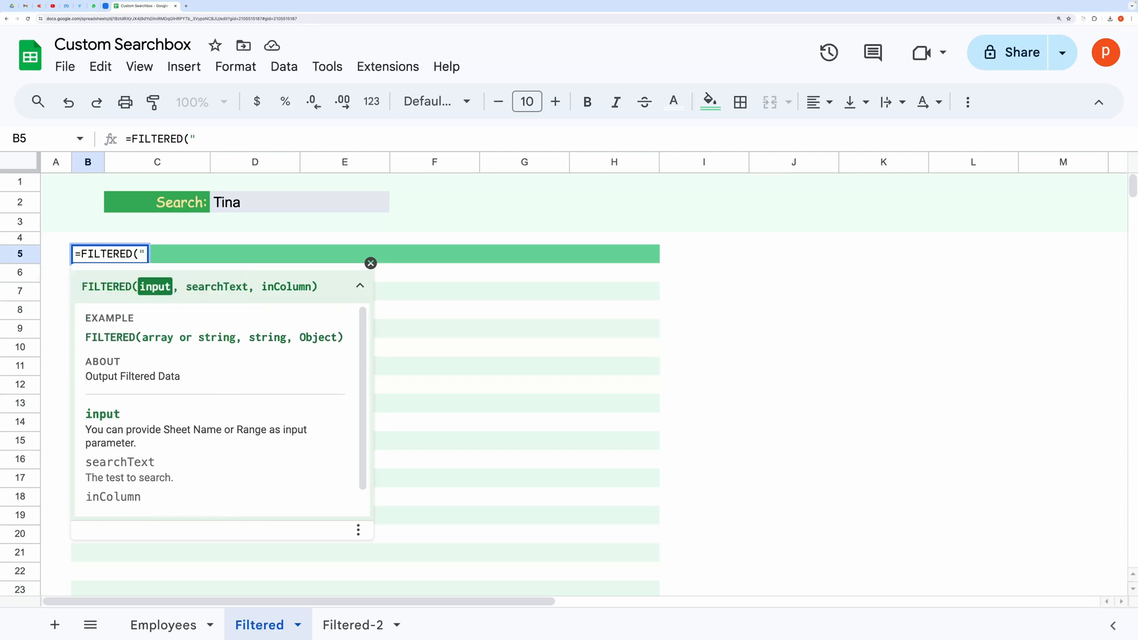
text(Employees",)
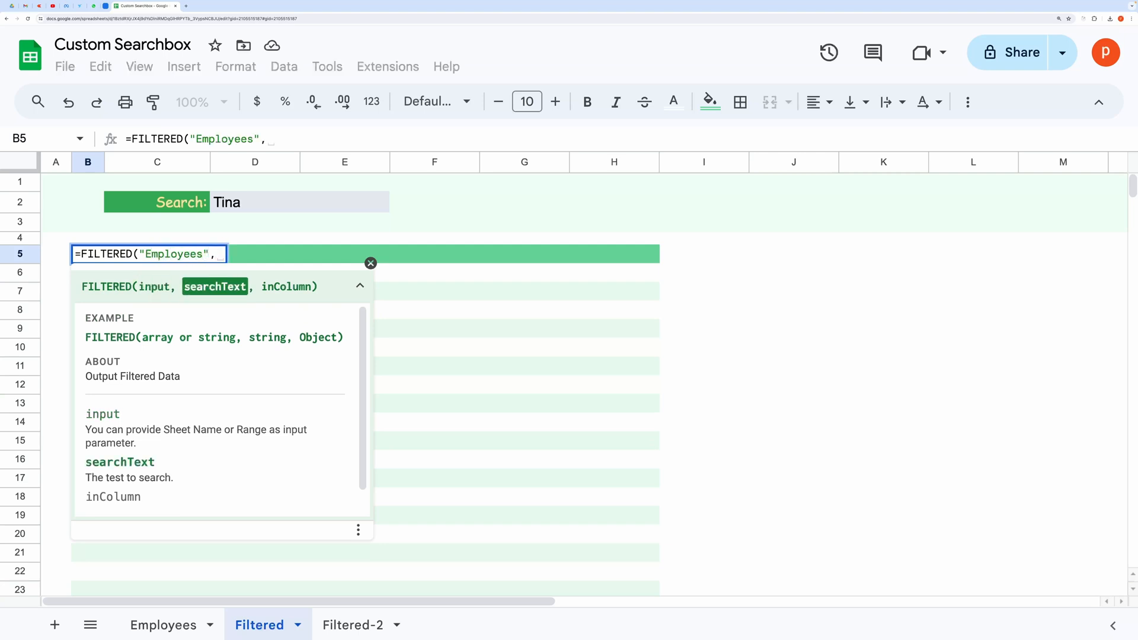
click(254, 201)
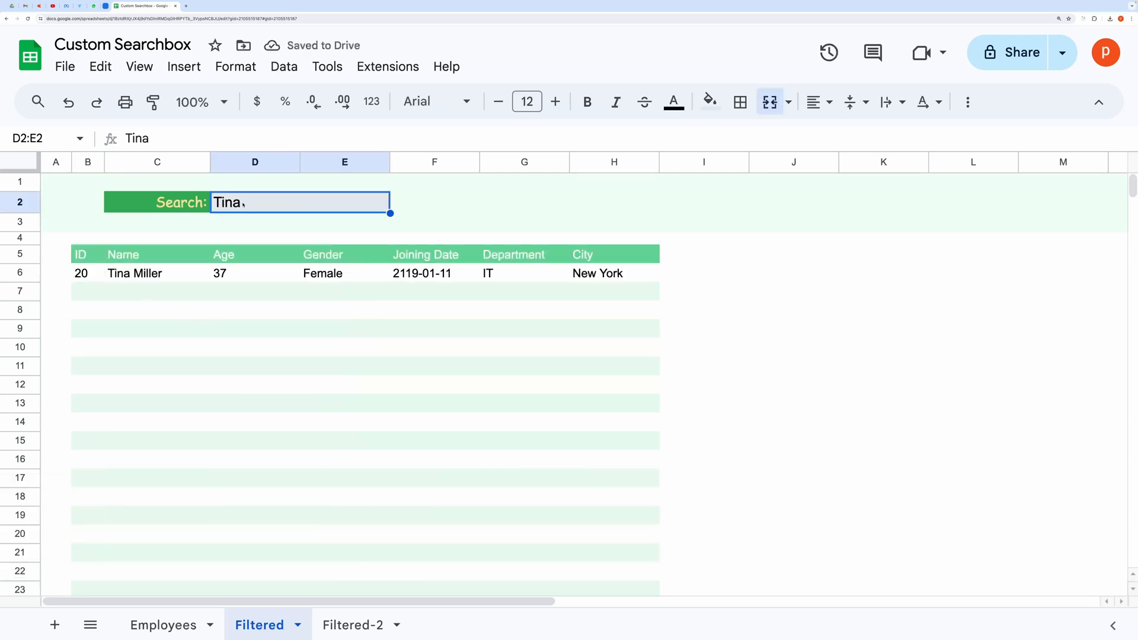
text(davis)
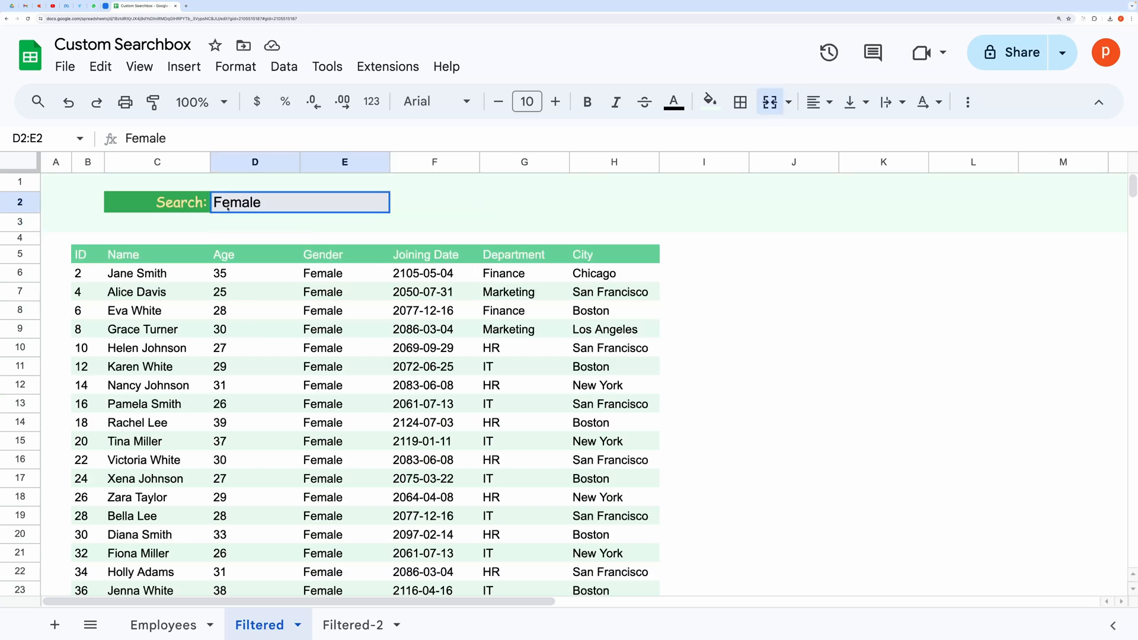
text(HR)
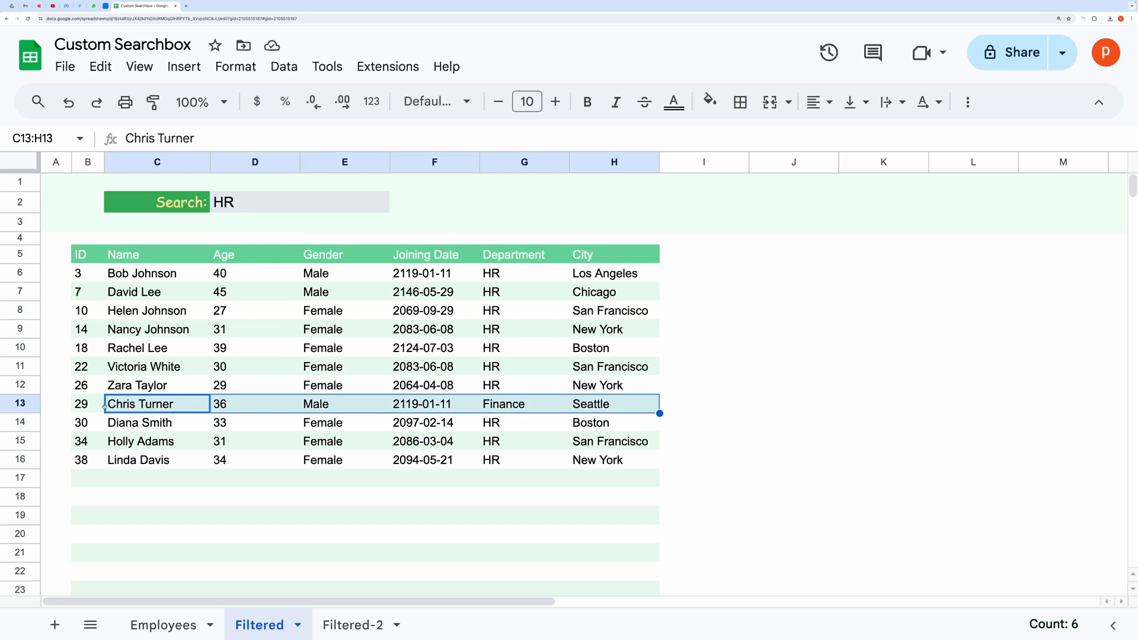
click(157, 403)
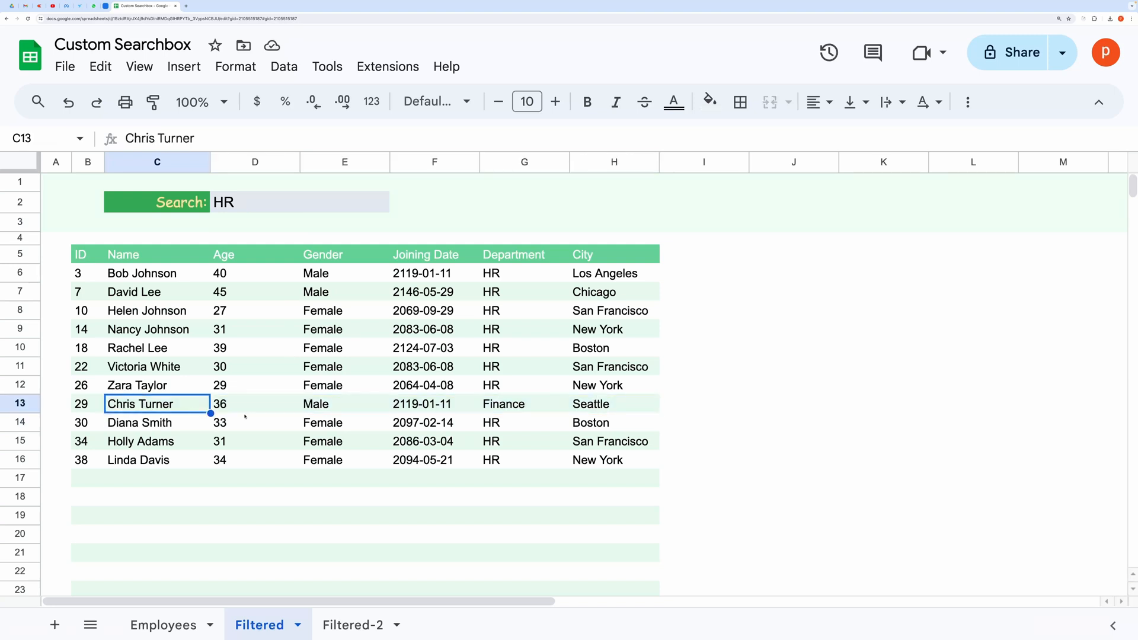
click(433, 403)
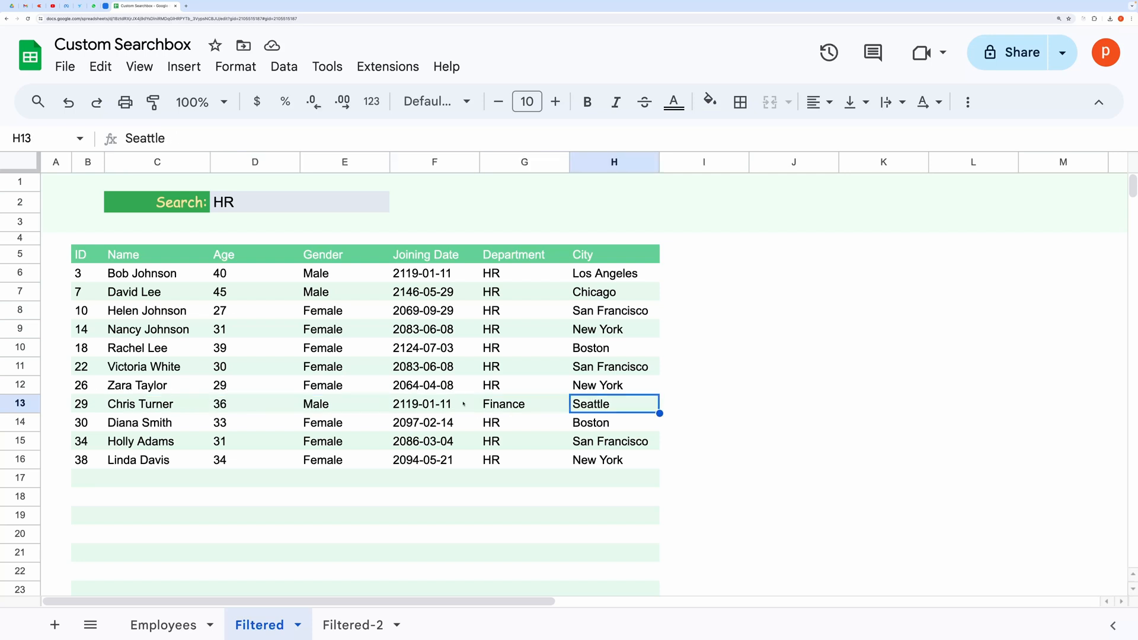
mouse_move(352, 581)
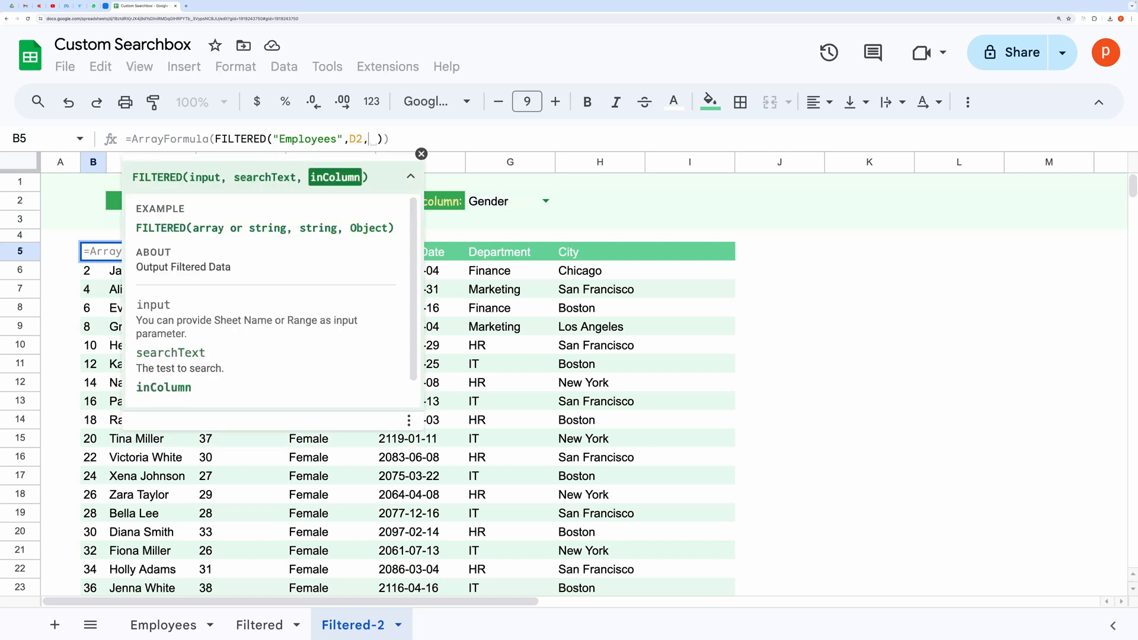
- Leave the Filtered-2 ArrayFormula FILTERED formula unchanged, keeping the female/Gender search
click(510, 201)
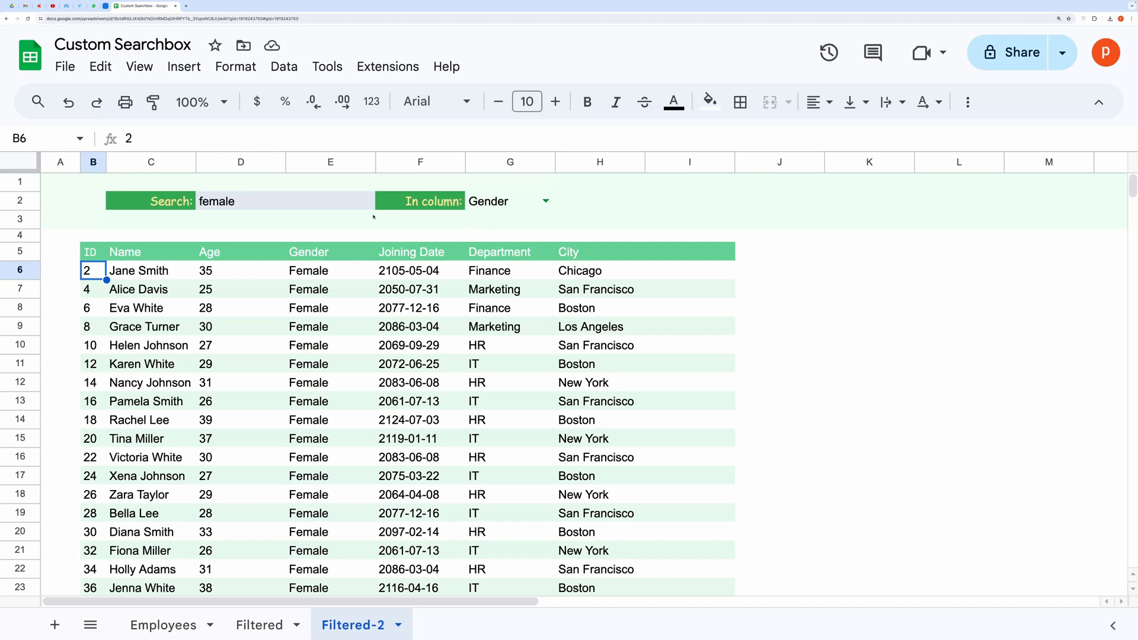
- Set the In column dropdown to Department and search for hr
click(543, 201)
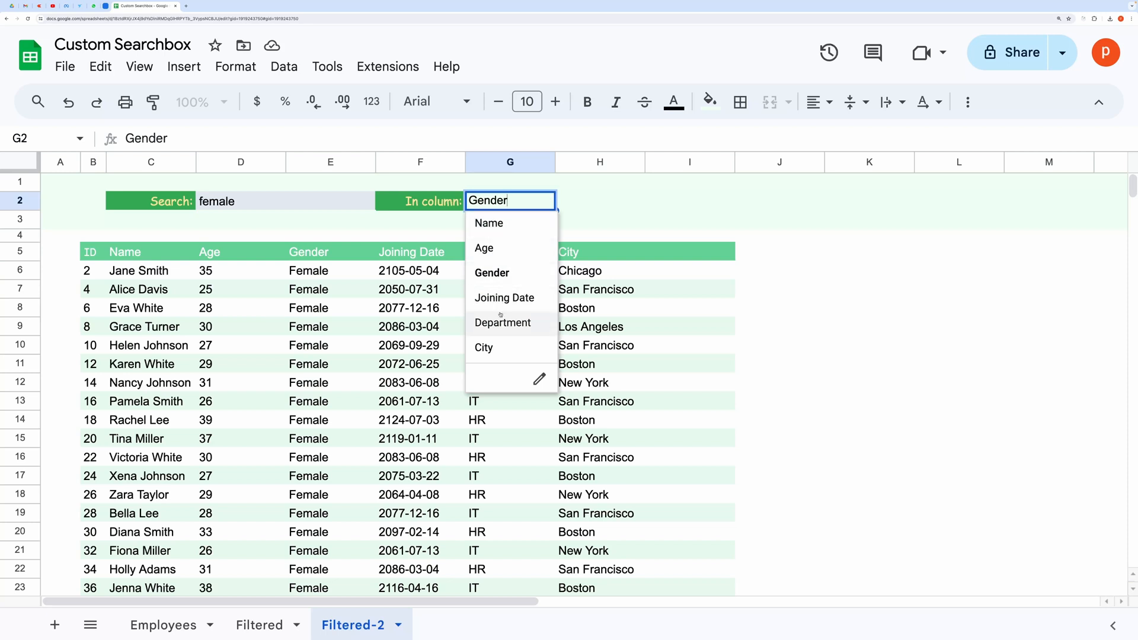
click(501, 322)
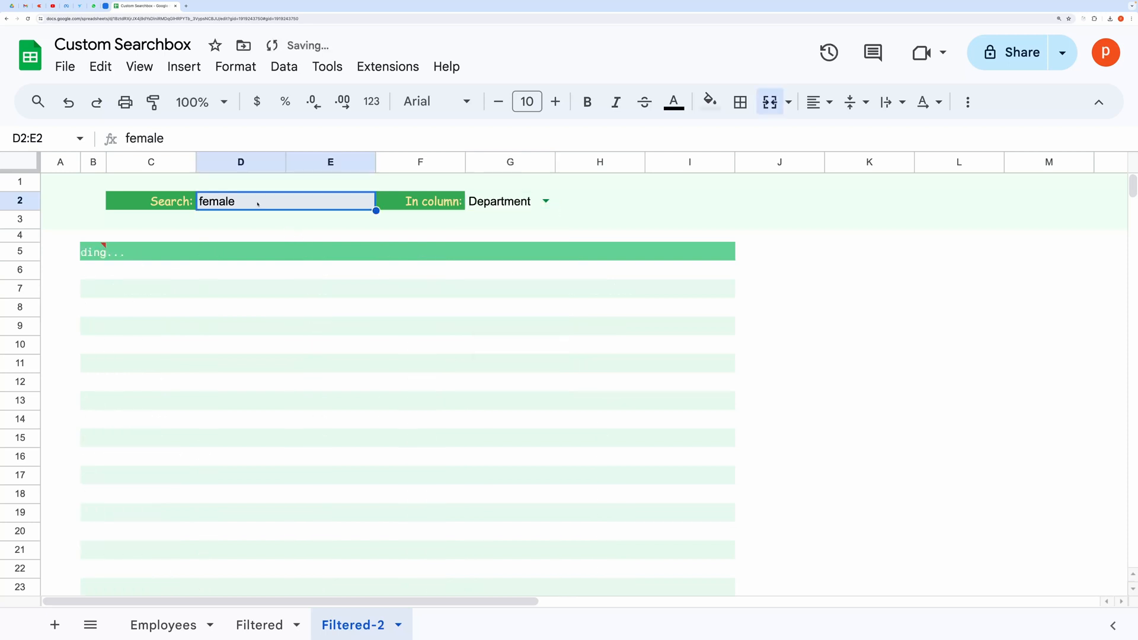
text(hr)
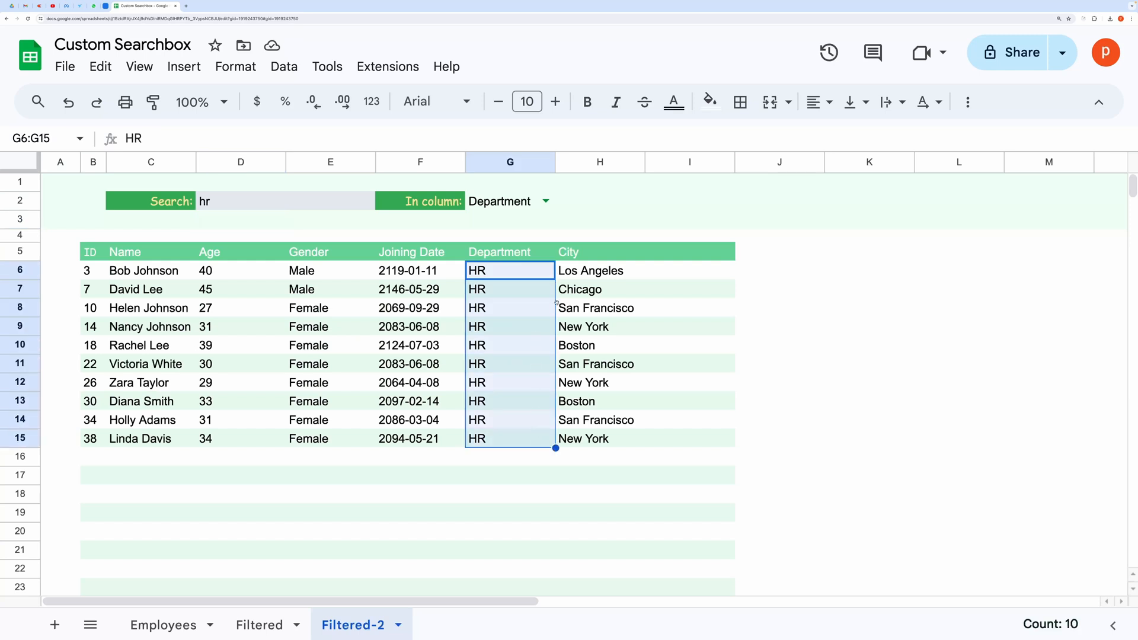
- Select and deselect the HR result rows, then head to the menu bar
click(600, 270)
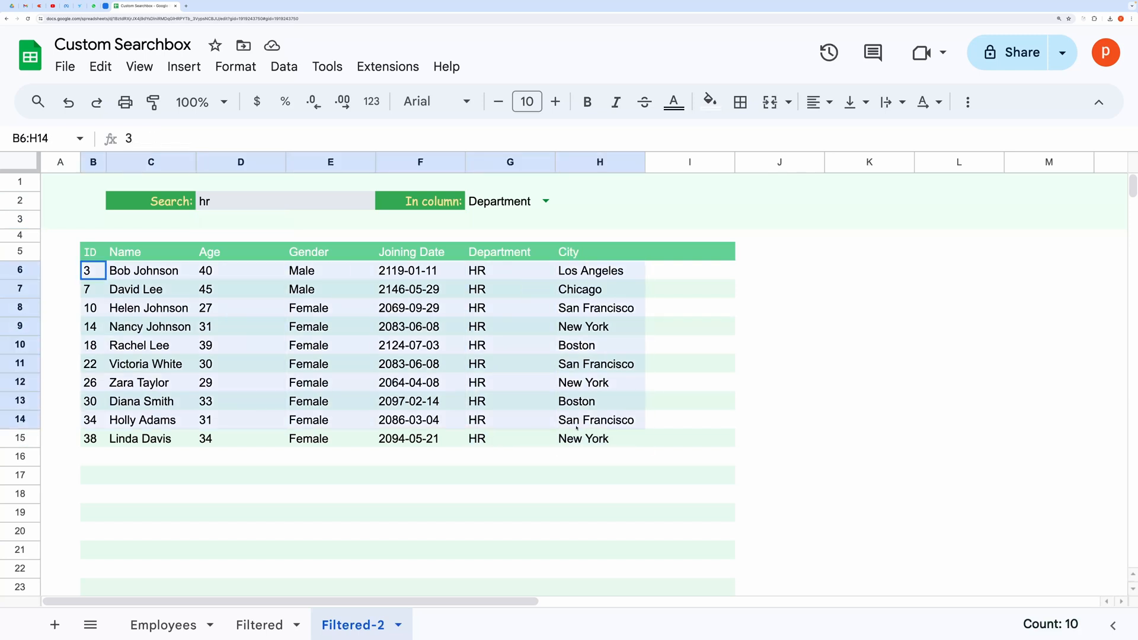
click(419, 456)
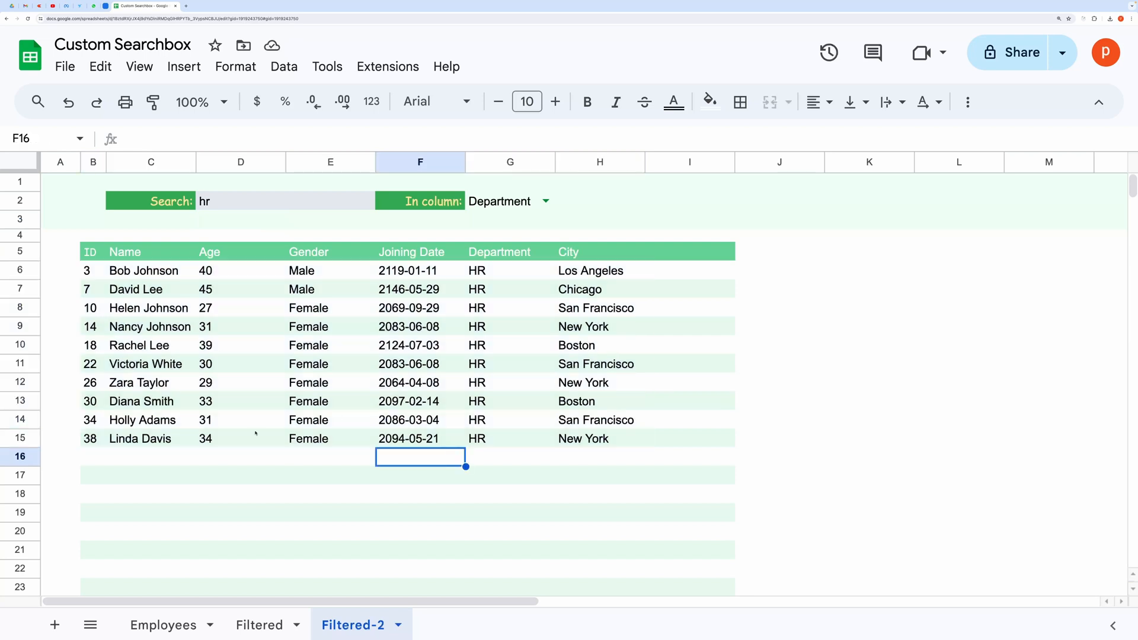
click(330, 512)
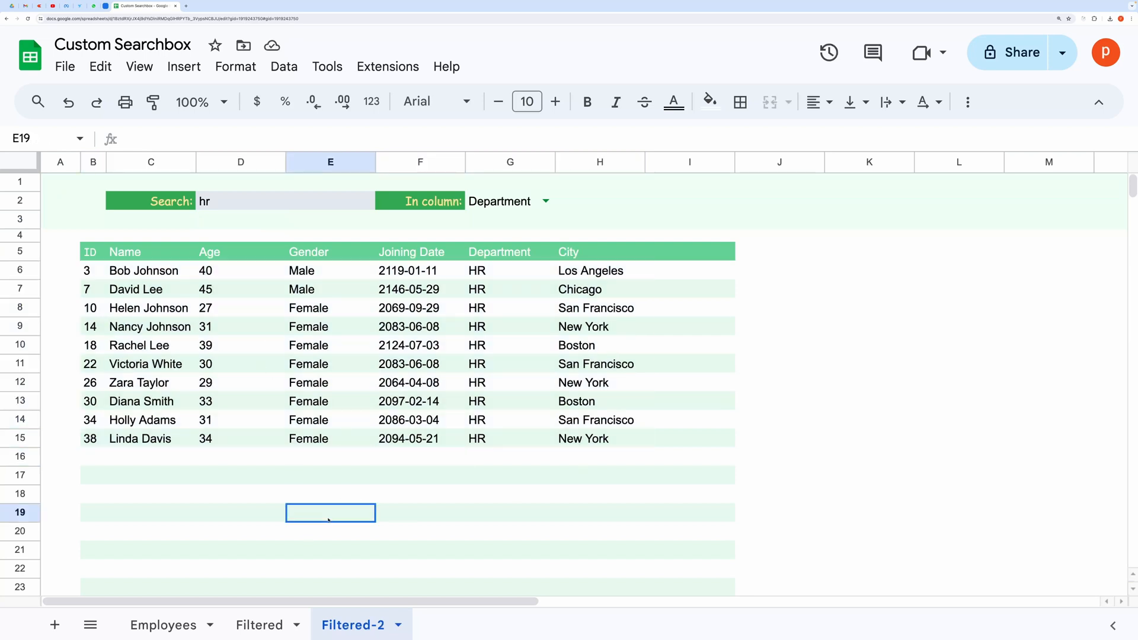
click(64, 67)
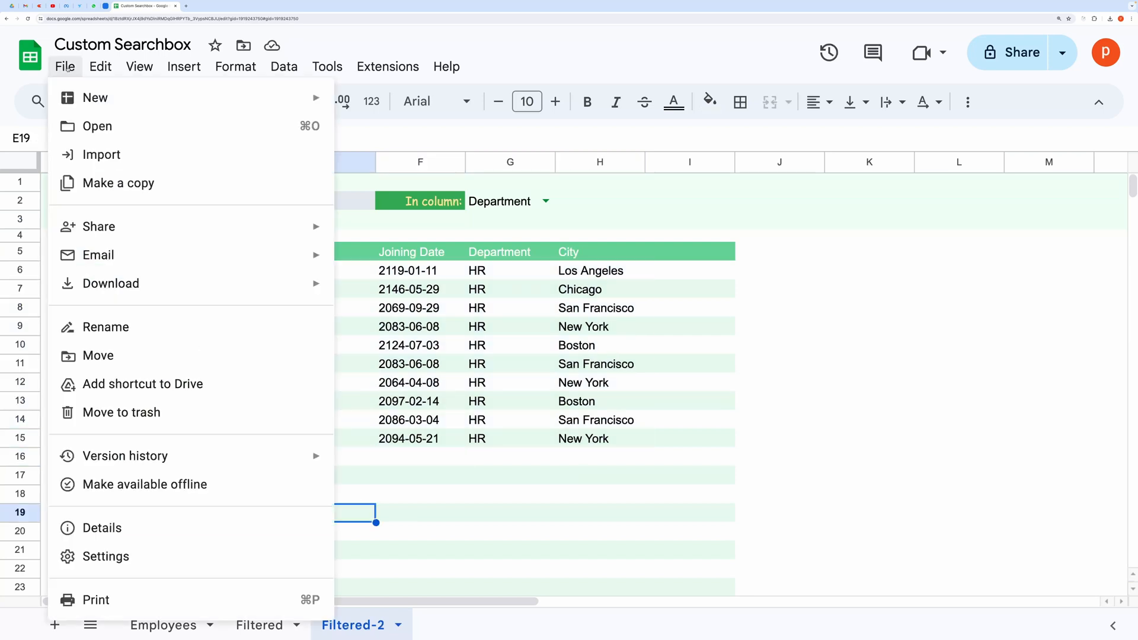
mouse_move(117, 183)
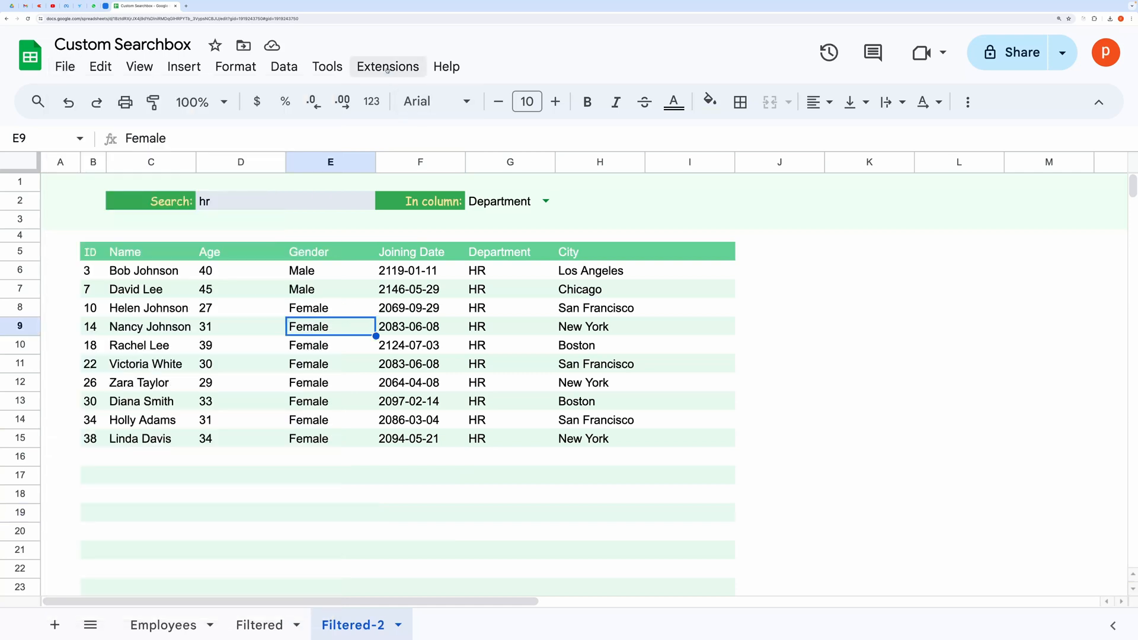
- Open the Custom Search Box Apps Script project, select all Code.gs and dismiss the account notice
click(215, 6)
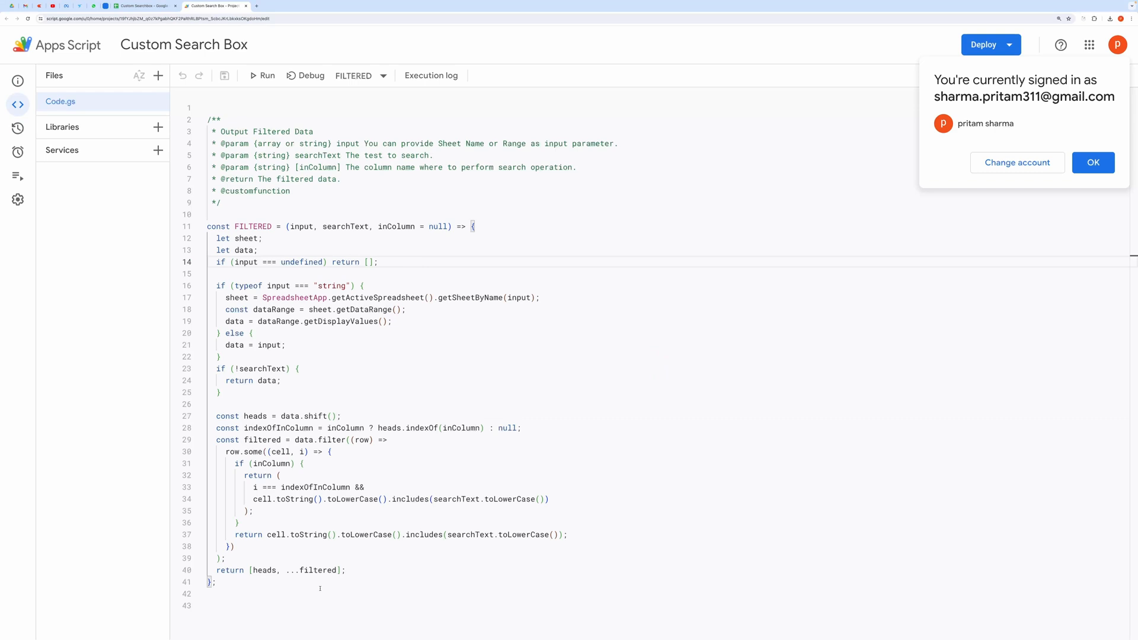
key(ctrl+a)
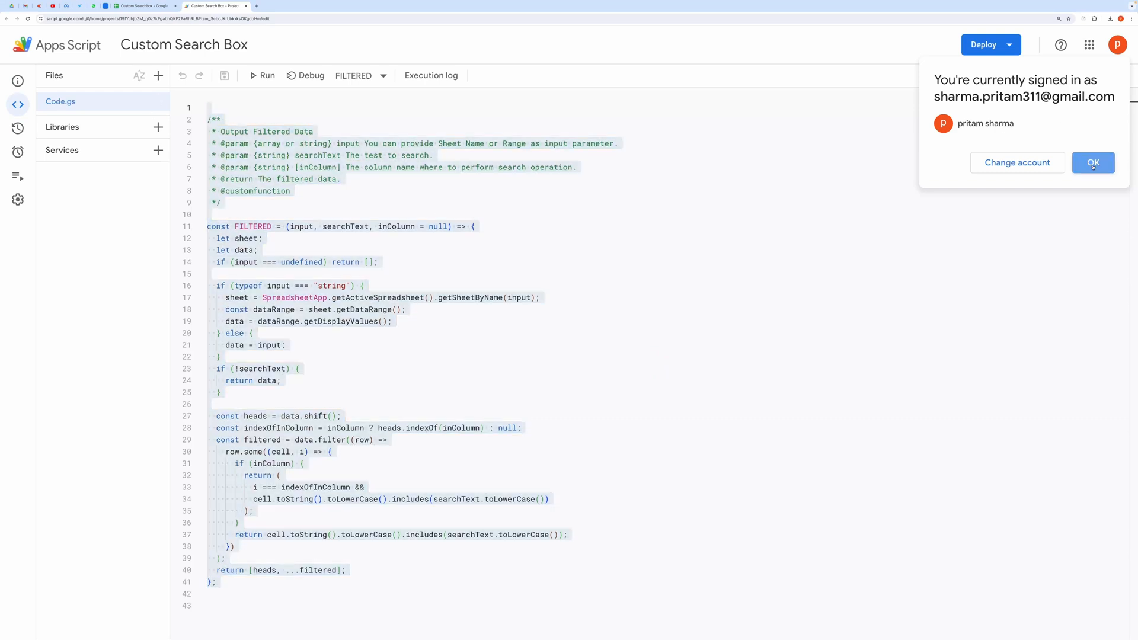
click(1092, 163)
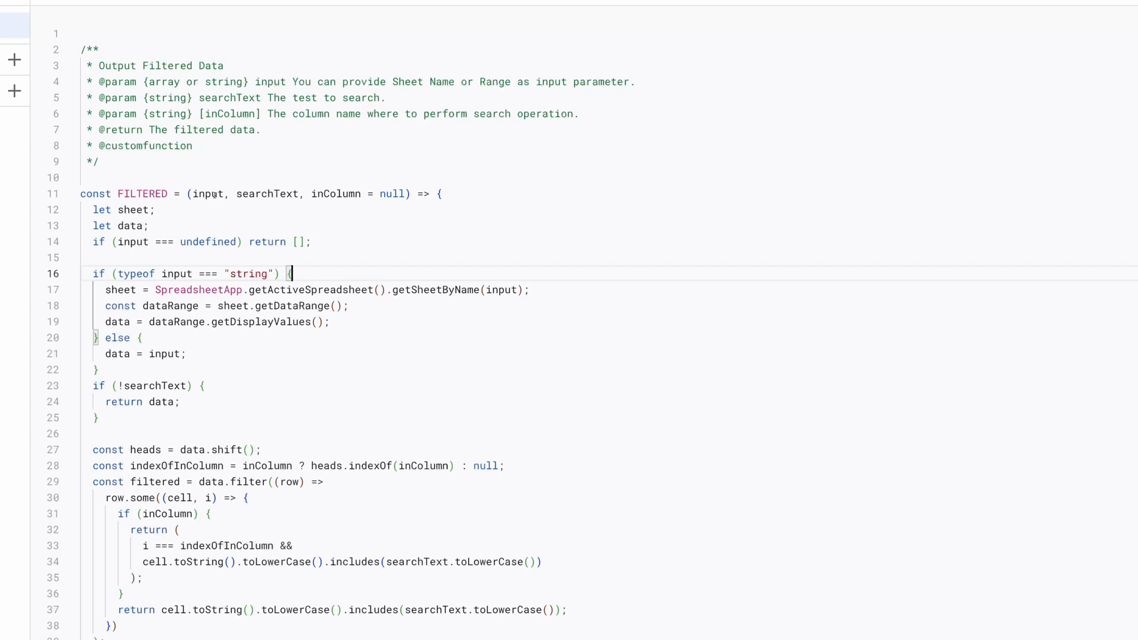
double_click(207, 193)
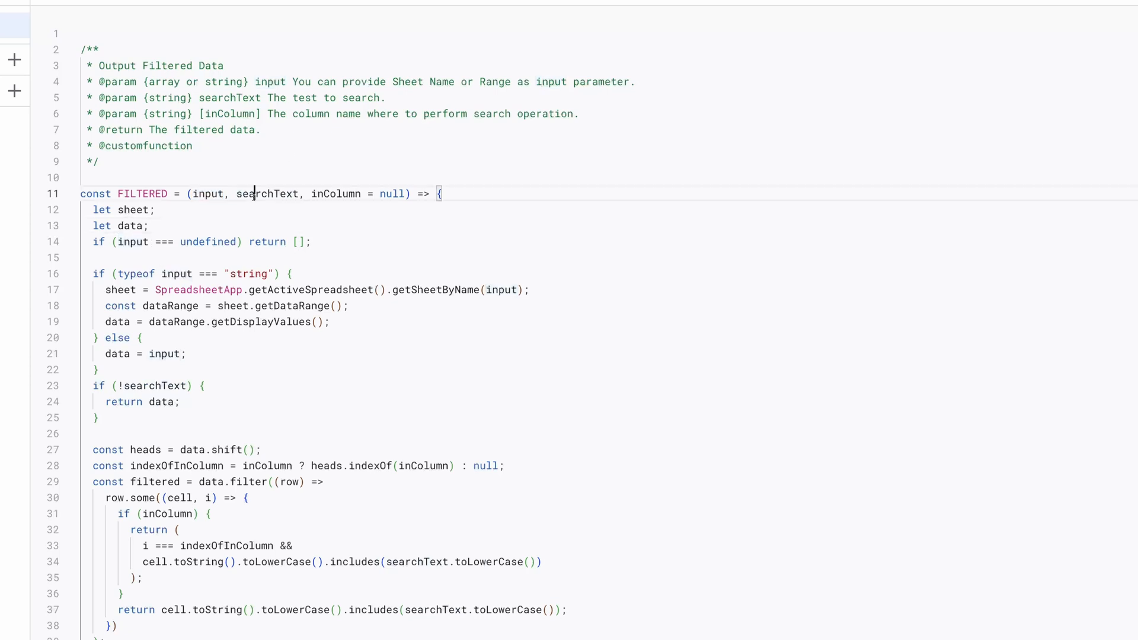
double_click(266, 193)
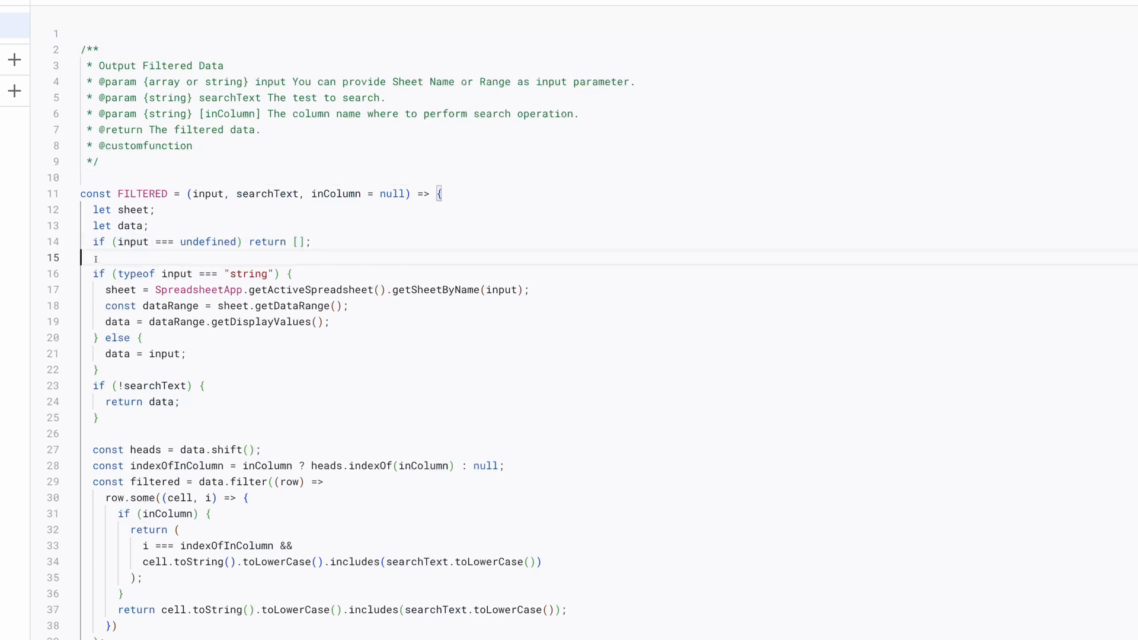
drag(95, 274, 127, 353)
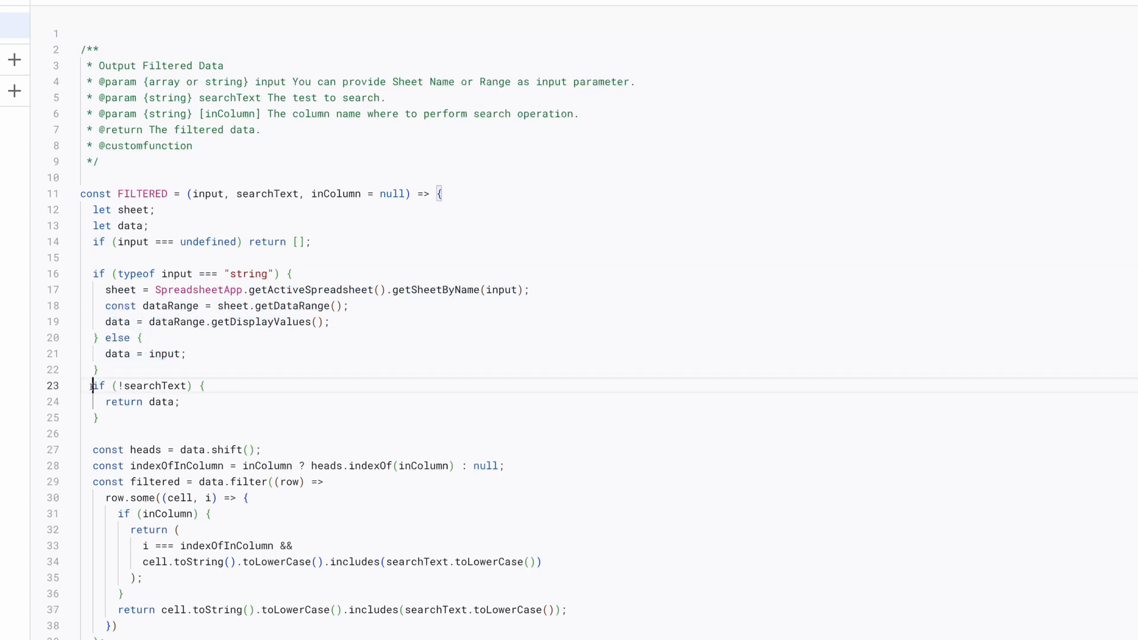
drag(91, 385, 98, 417)
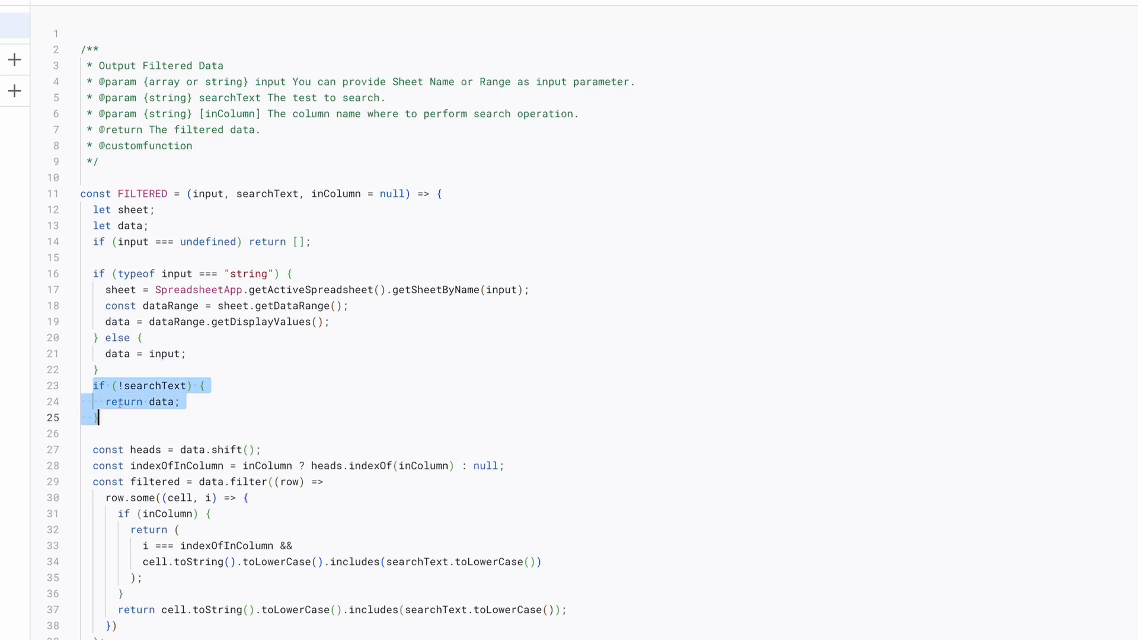
mouse_move(330, 344)
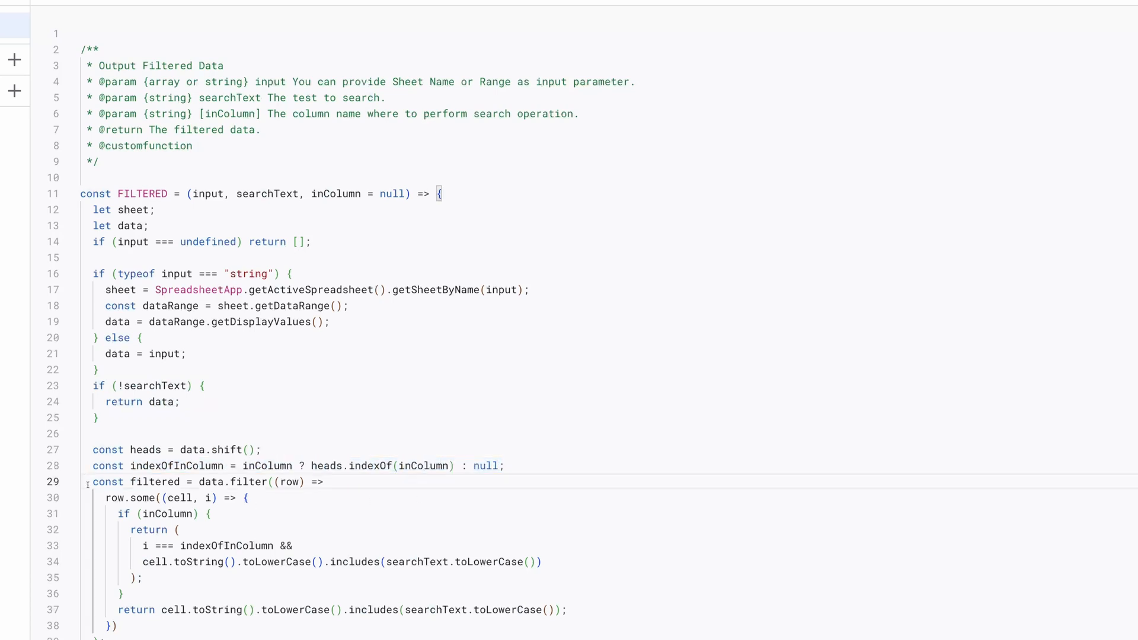
drag(86, 481, 116, 624)
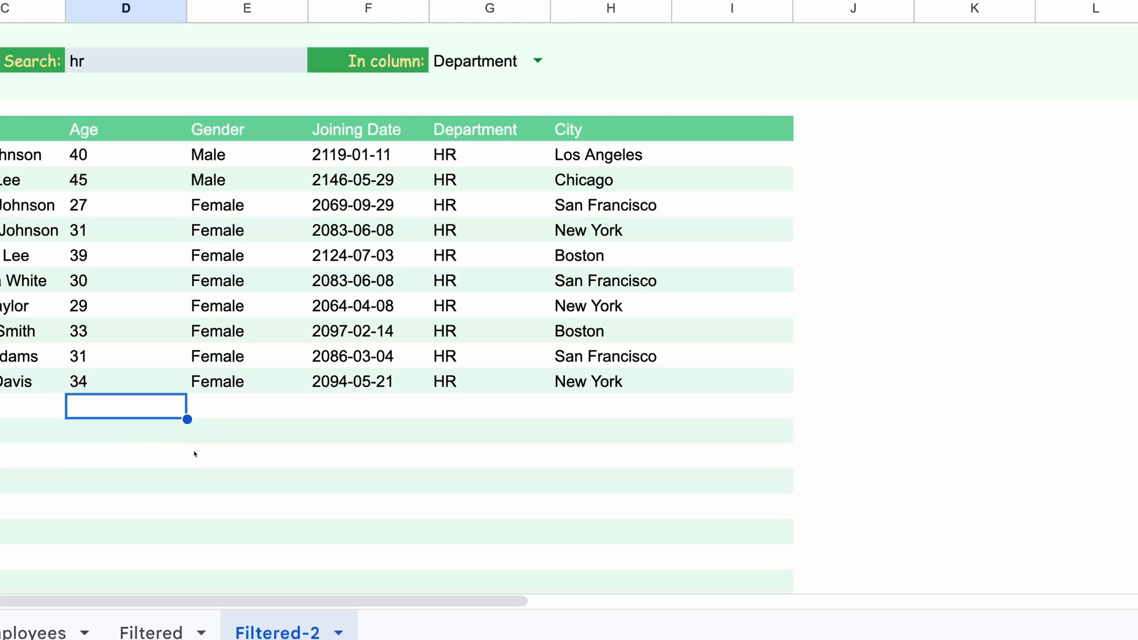
- From Filtered-2, return to the Filtered sheet showing its HR search results
click(246, 455)
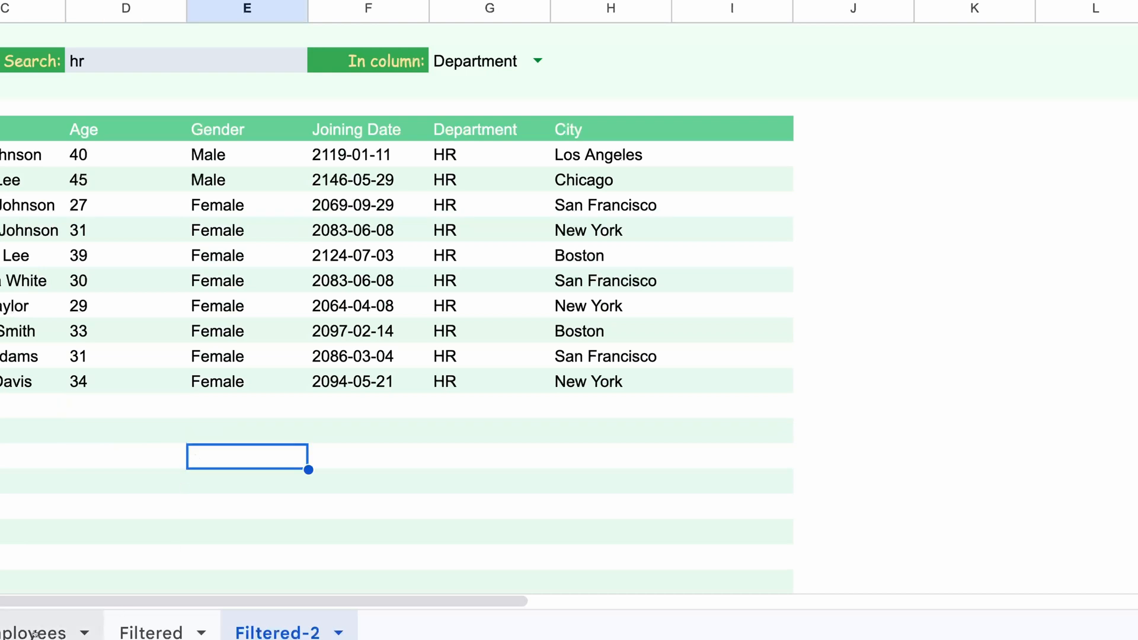
click(151, 632)
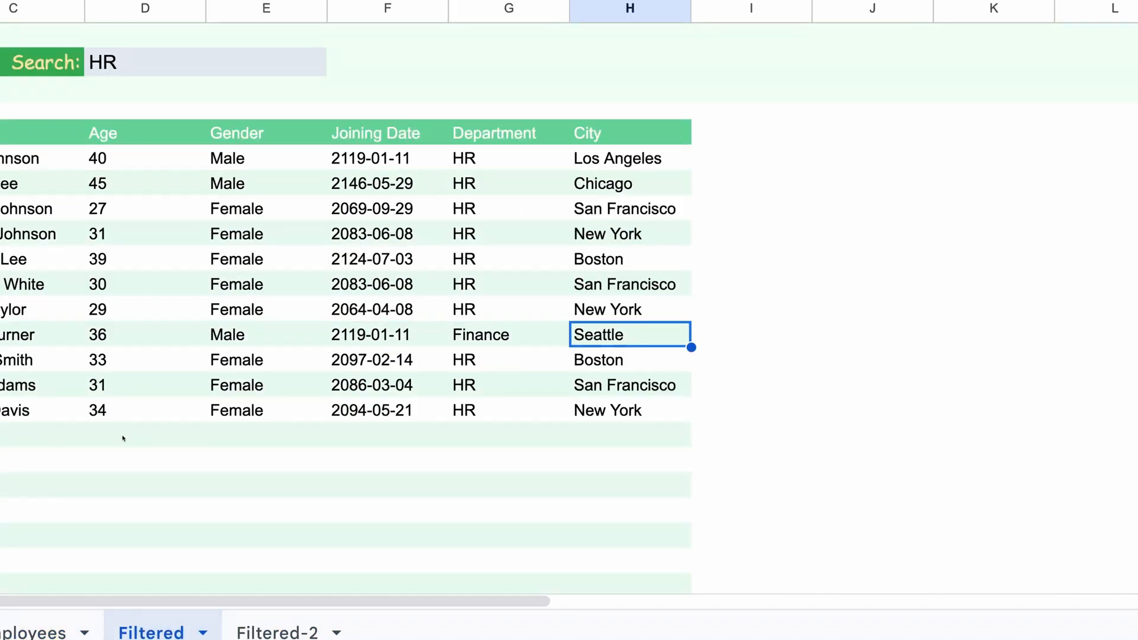